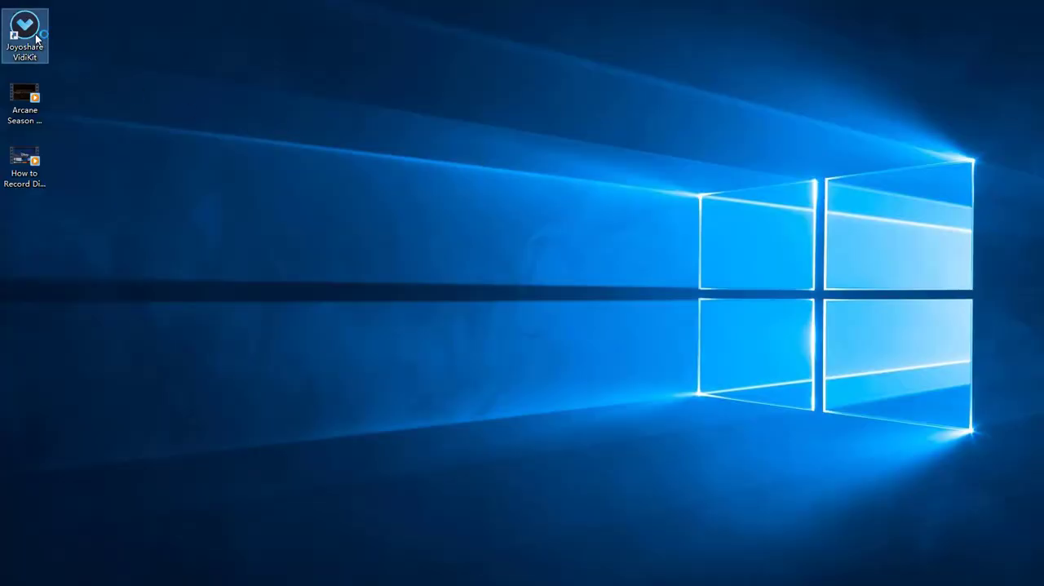
Launch Joyoshare VidiKit from the desktop shortcut to reach the Video Joiner
double_click(24, 24)
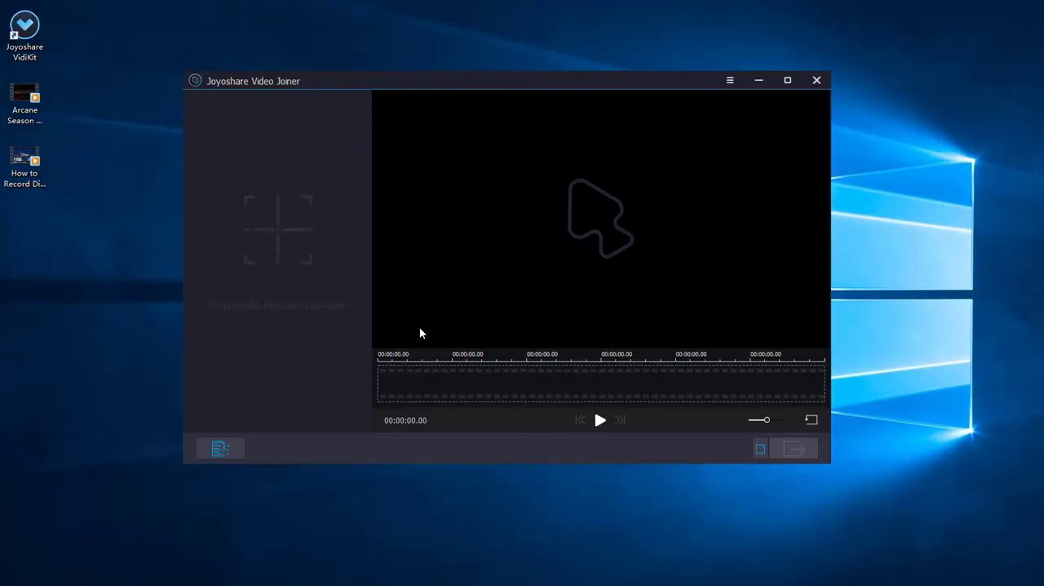
mouse_move(85, 205)
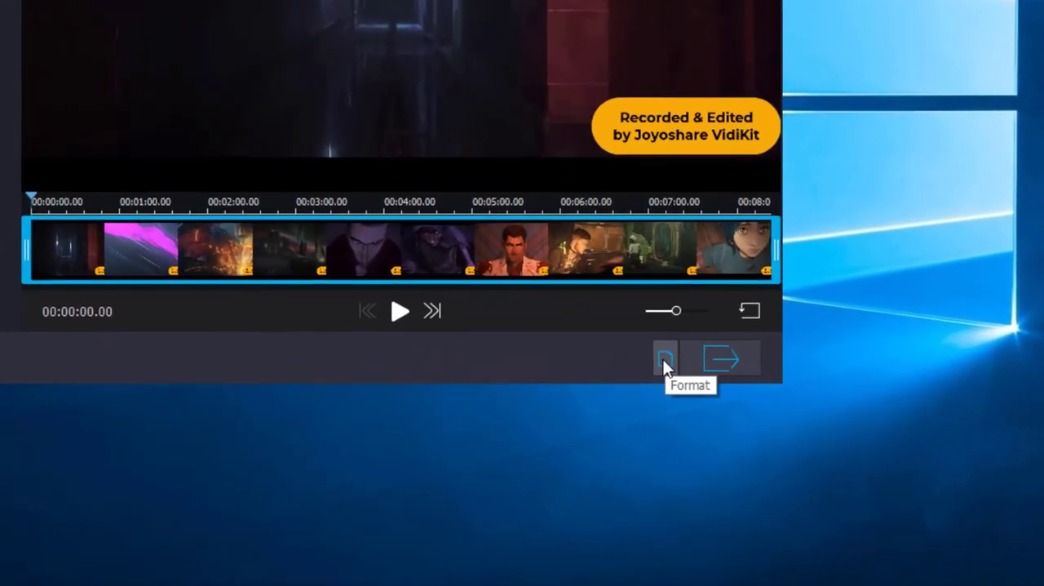
Review the encoding-mode options, then confirm High-Speed lossless mode with MP4 output
left_click(665, 357)
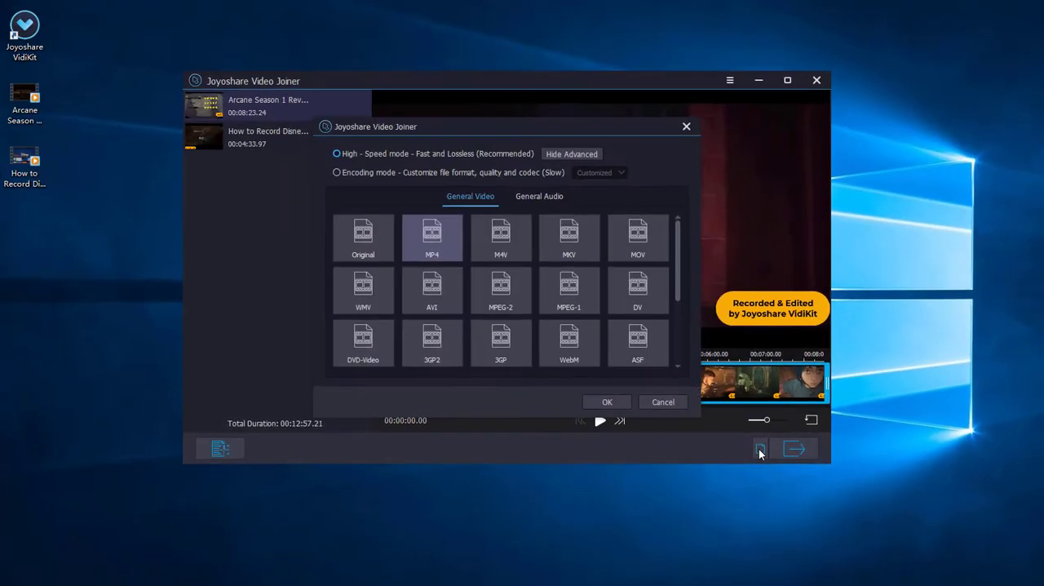
scroll("down", 3)
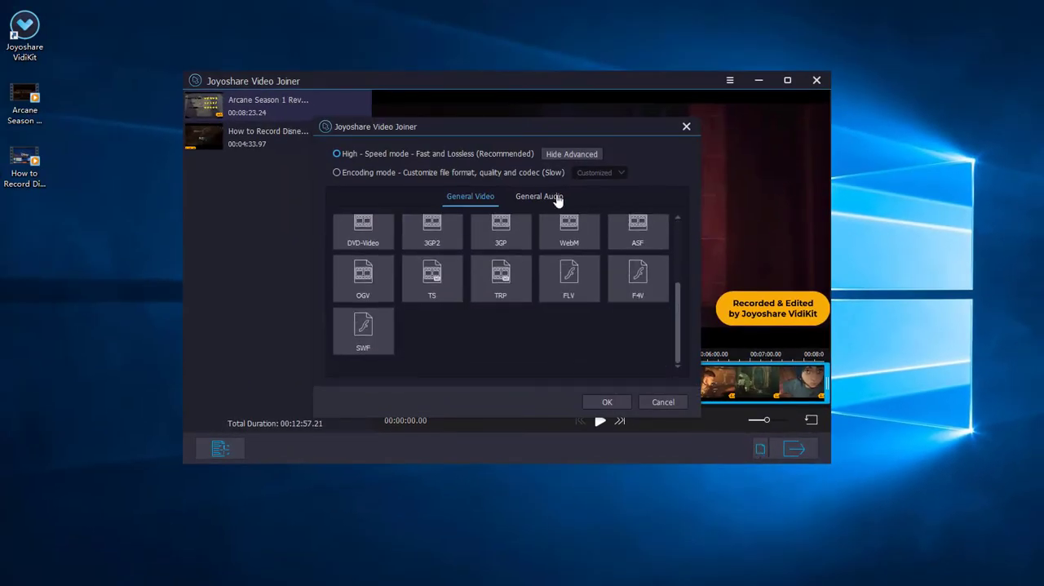
left_click(336, 173)
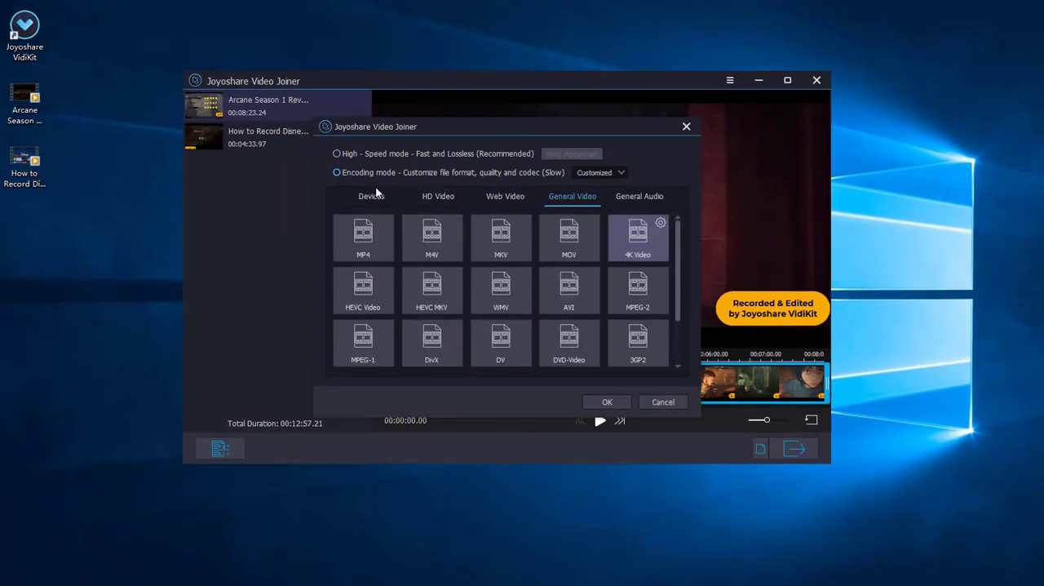
left_click(437, 196)
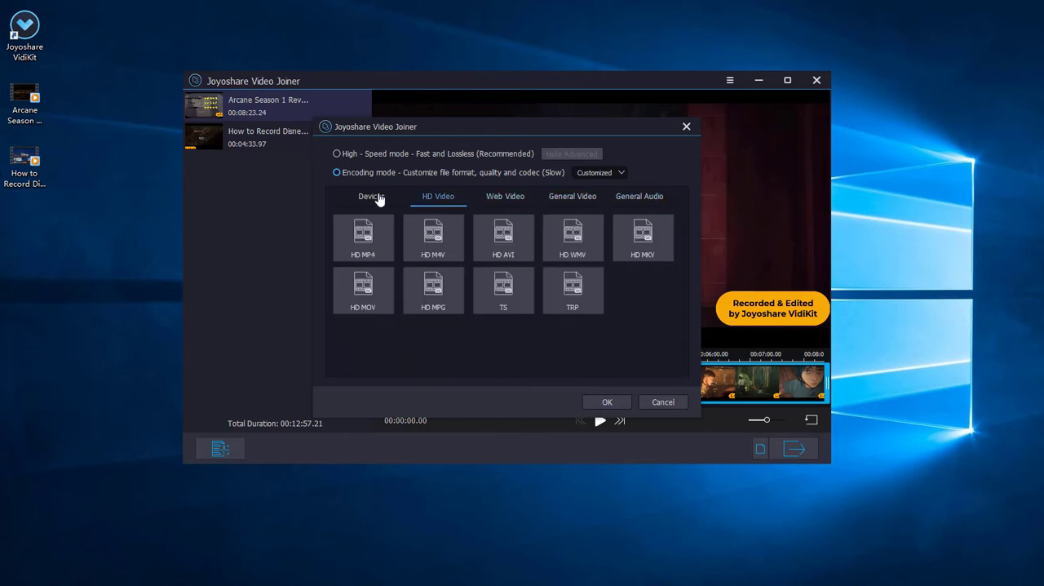
left_click(372, 196)
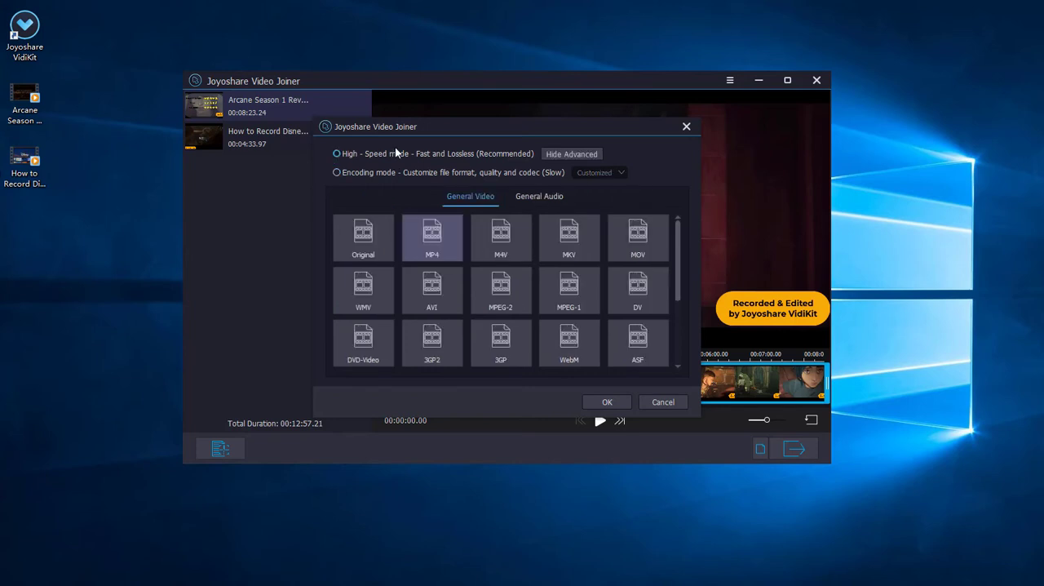
mouse_move(502, 178)
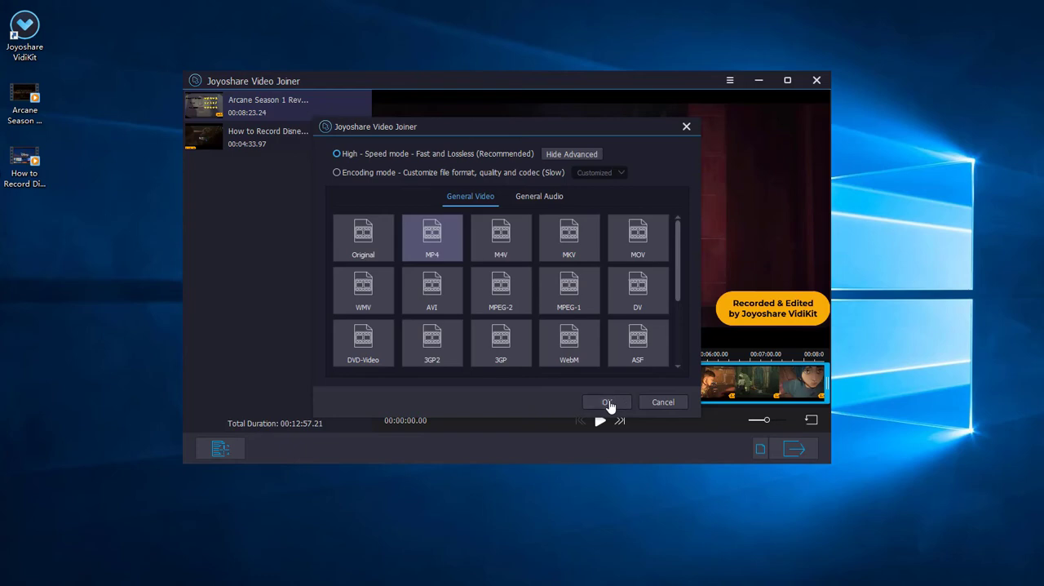
left_click(607, 402)
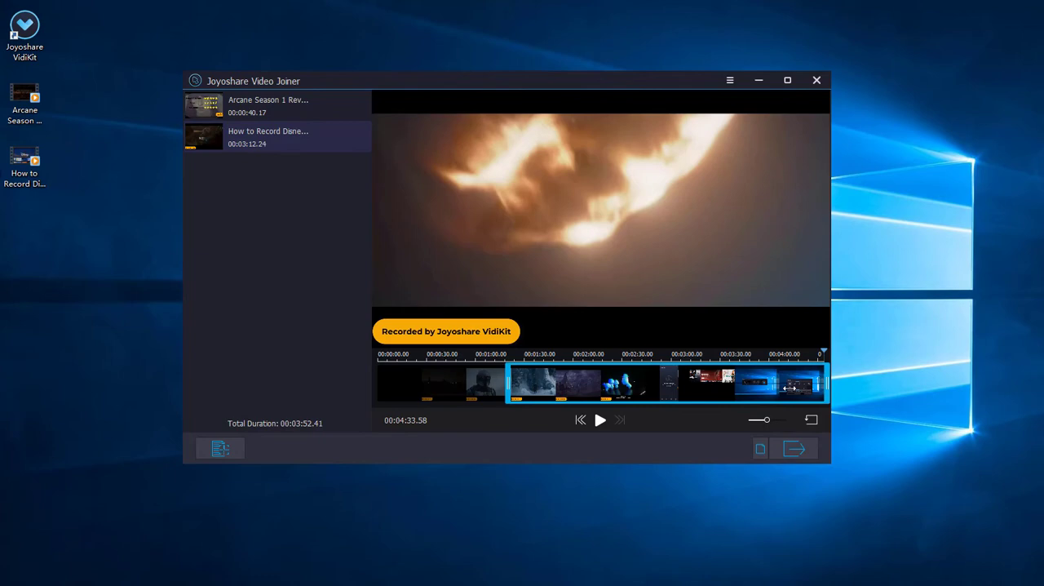
Trim the clips to about 45 seconds, convert them into one file, and play the merged video
left_click(520, 383)
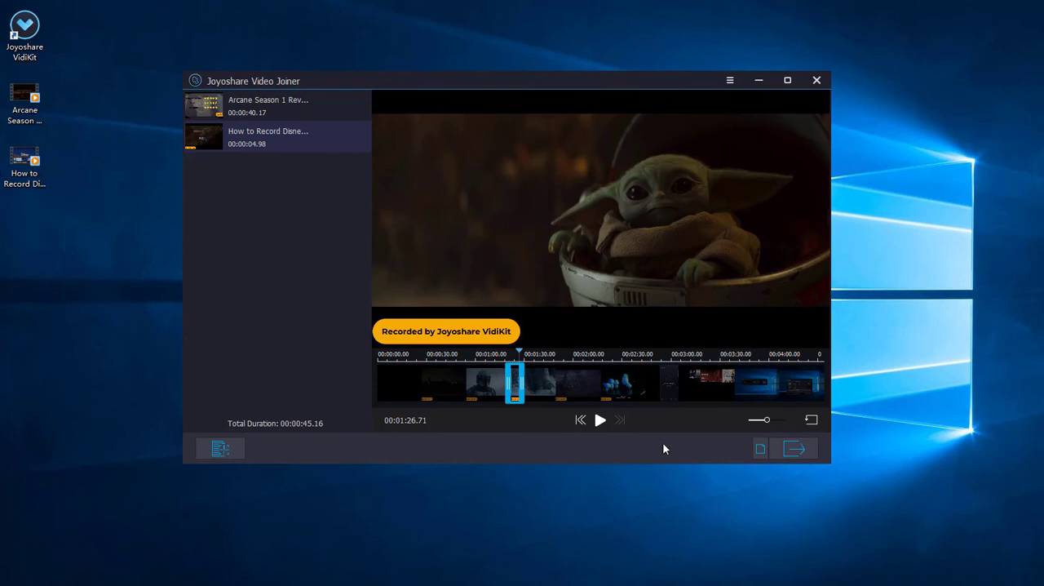
left_click(793, 447)
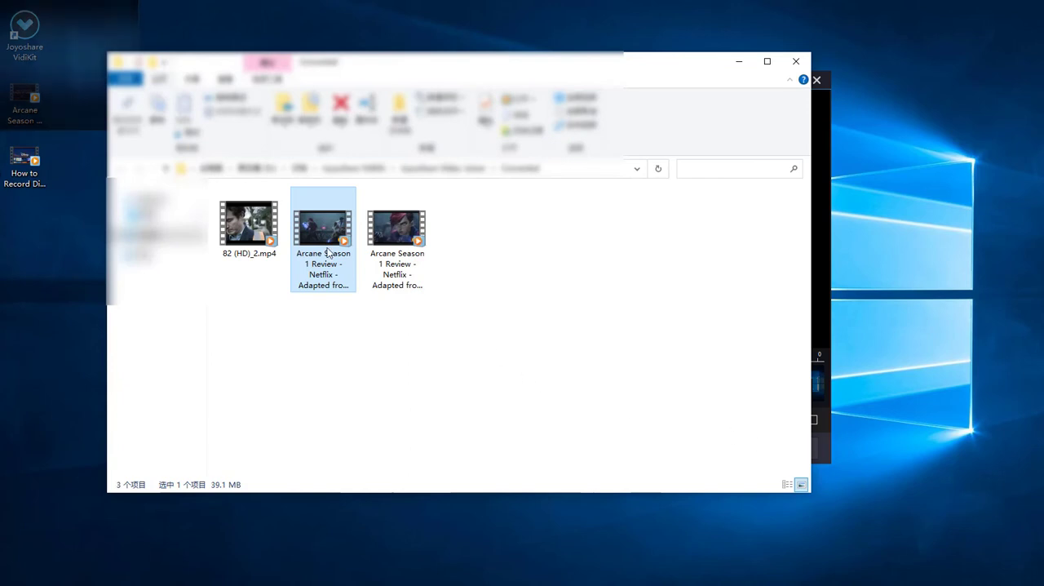
double_click(323, 225)
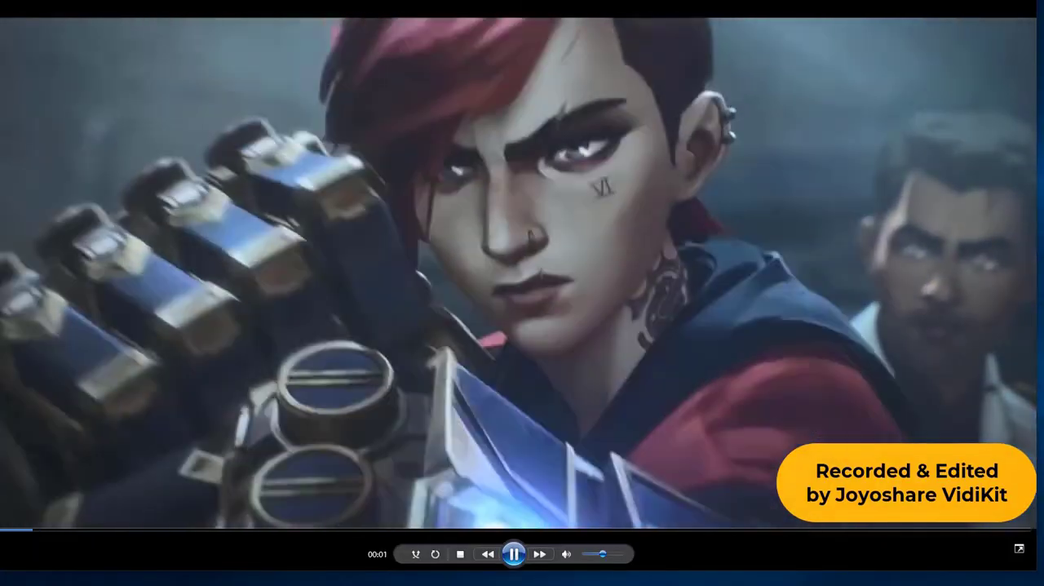